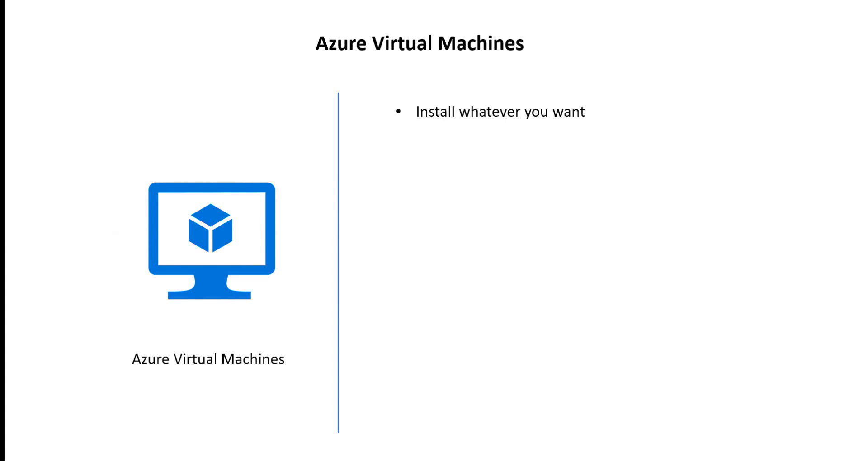
- Reveal the 'Web Servers, Windows services…' sub-point under 'Install whatever you want'
key(right)
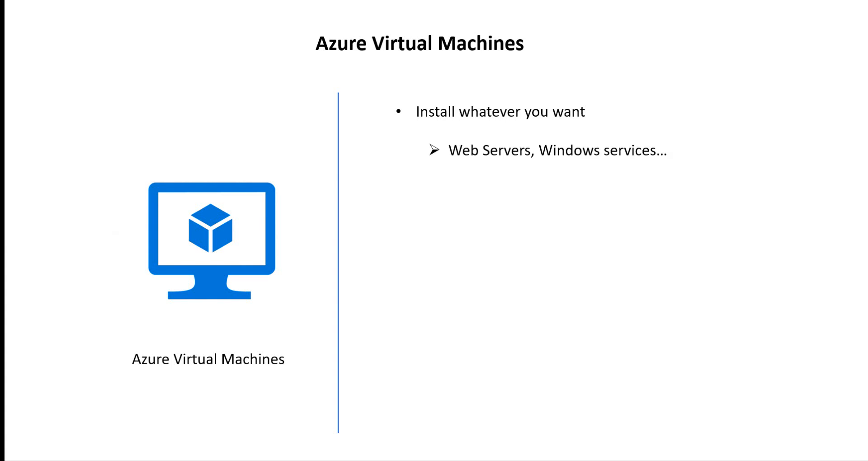